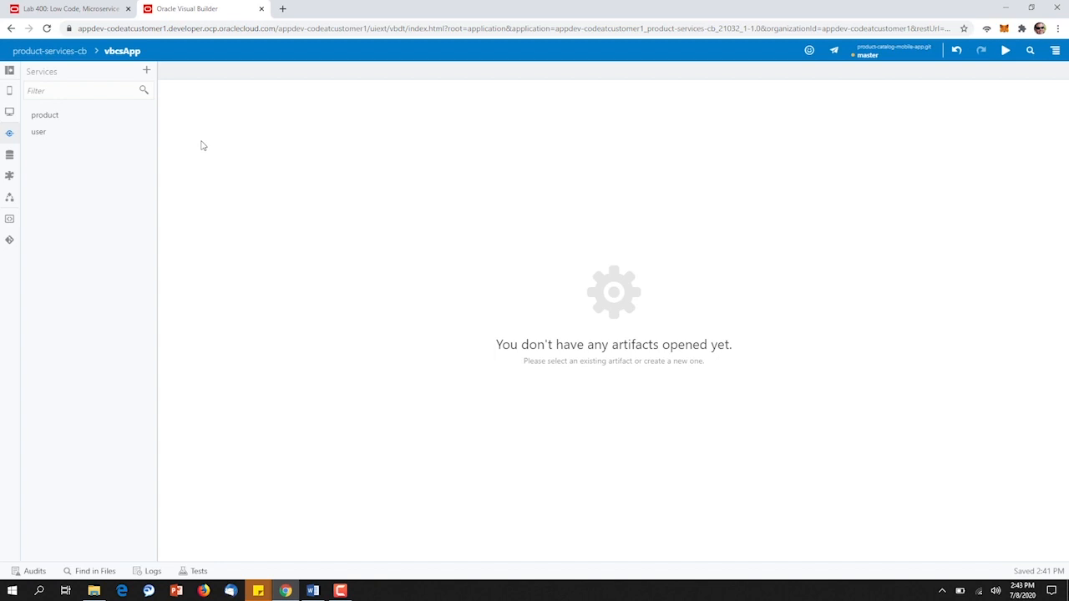
pyautogui.moveTo(161, 90)
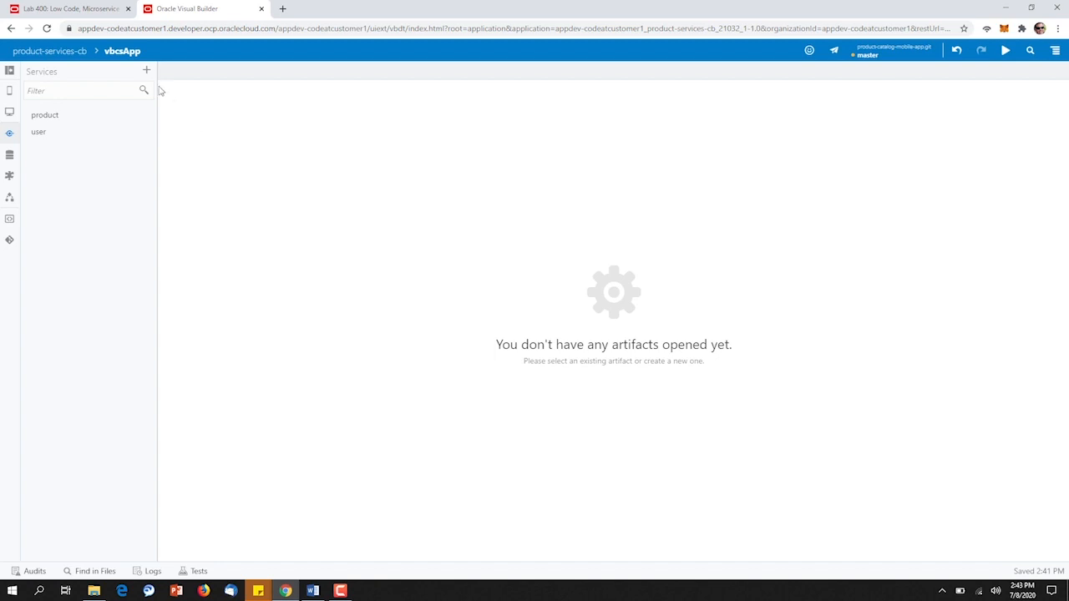
# Step: Start creating a new service connection from the Services pane
pyautogui.click(147, 70)
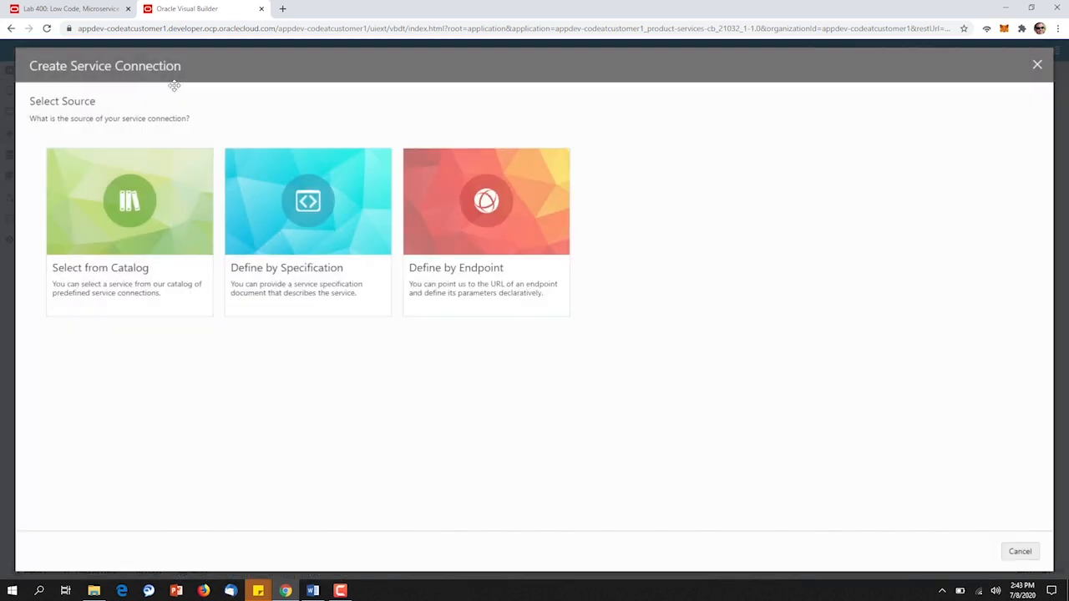
pyautogui.click(486, 200)
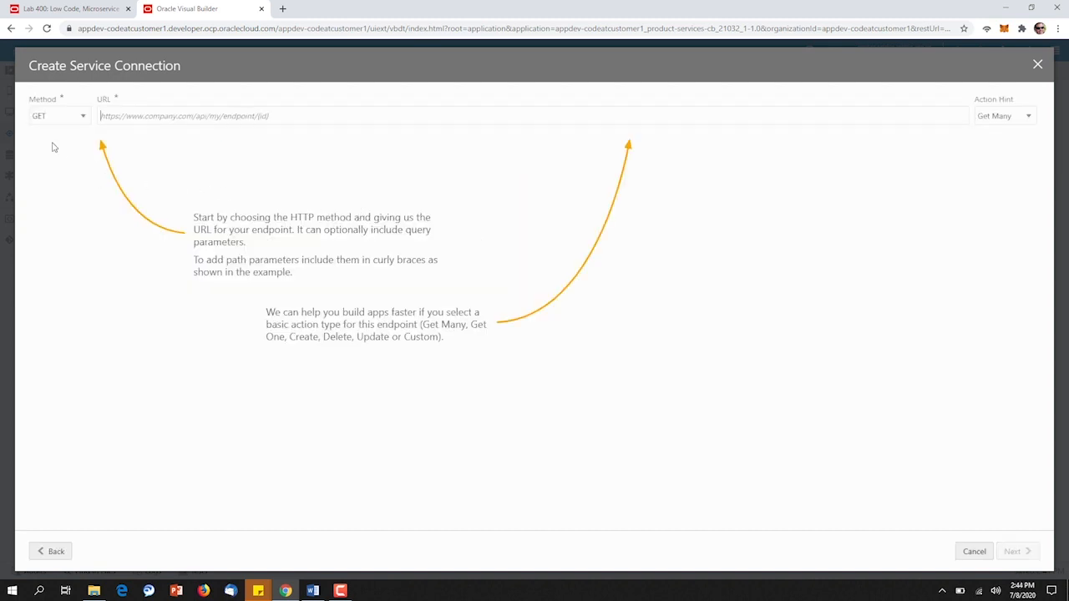
pyautogui.moveTo(131, 149)
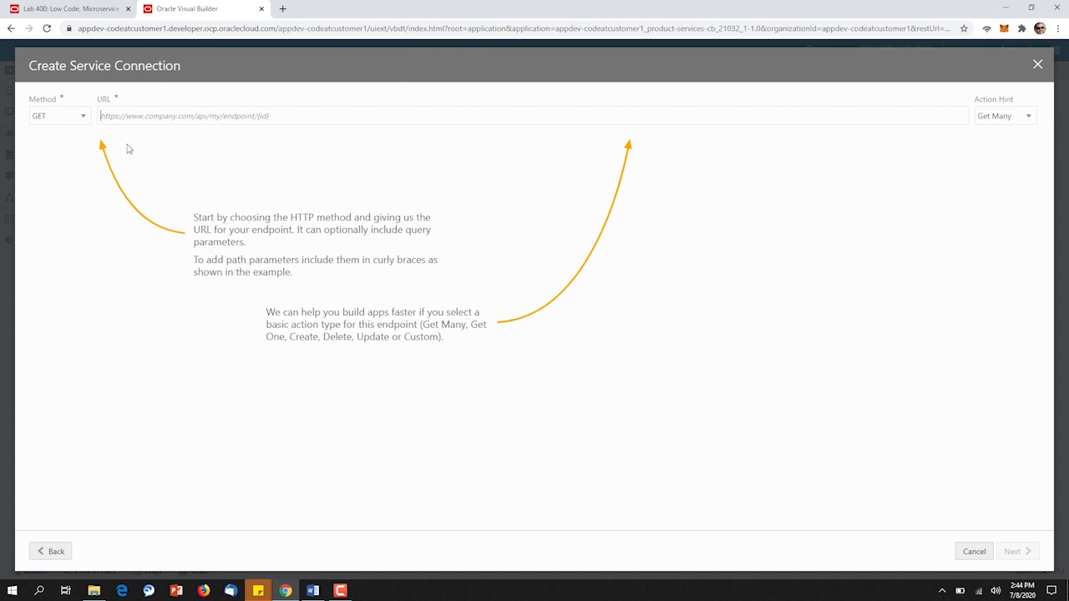
pyautogui.write('http://129.213.181.110:8080/product/list')
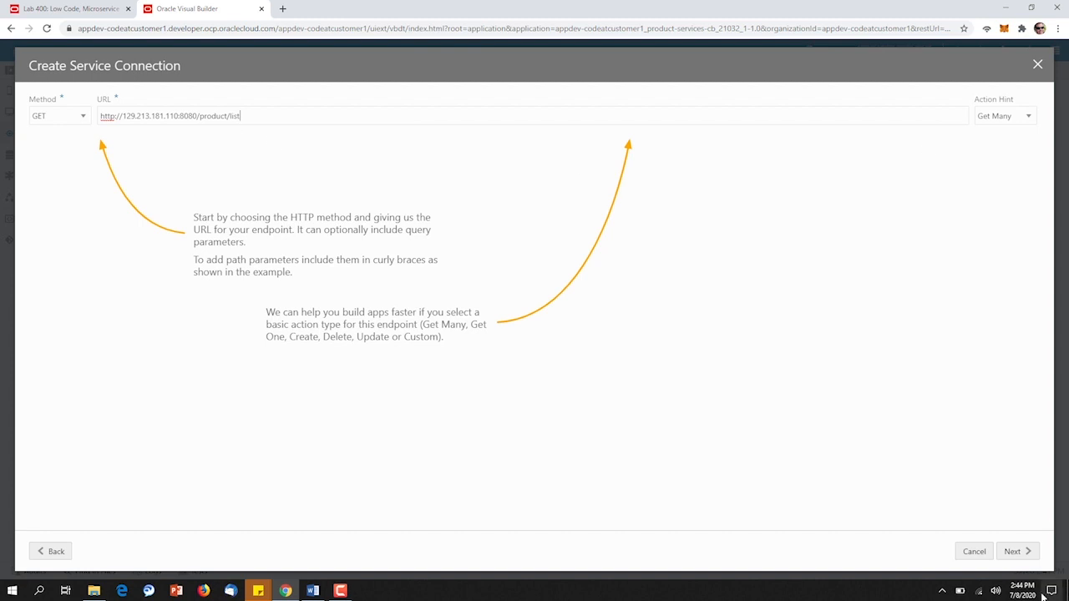
pyautogui.click(1013, 551)
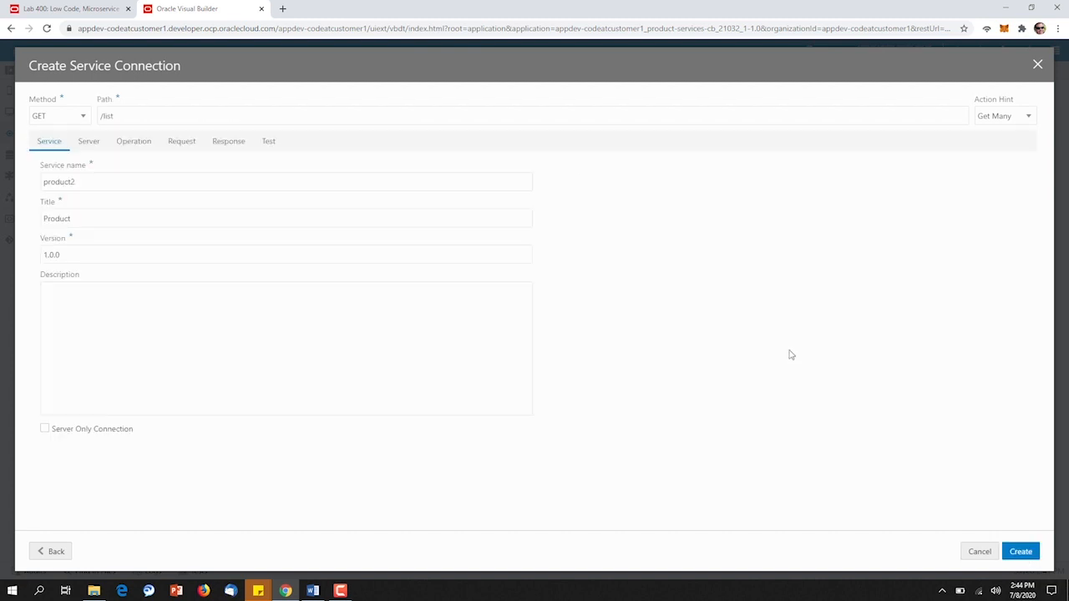
# Step: Test the product endpoint, get status 200, and save the result as the example response
pyautogui.click(268, 140)
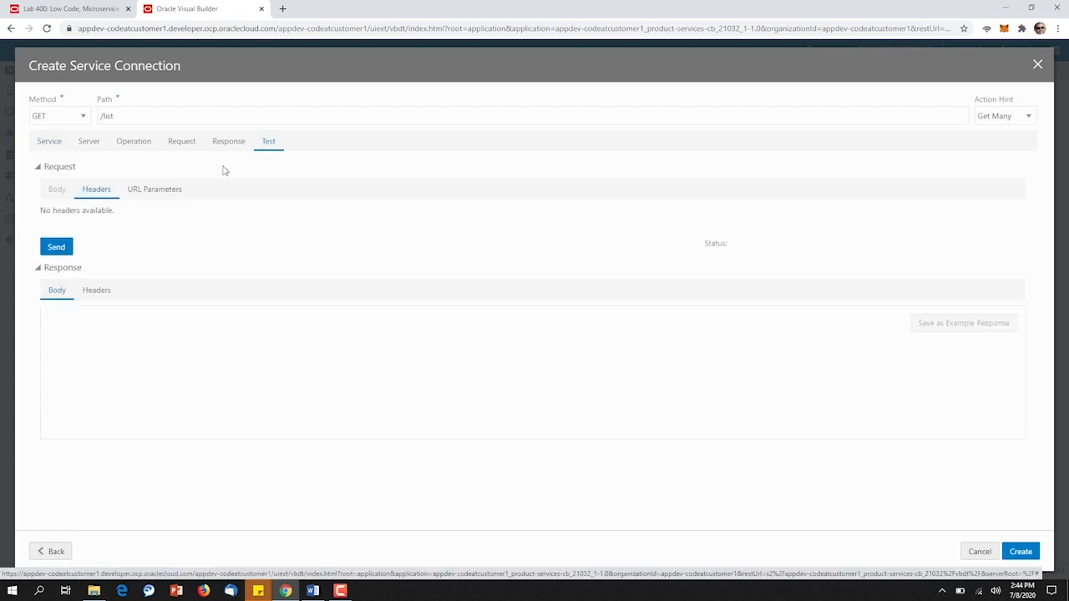
pyautogui.click(57, 247)
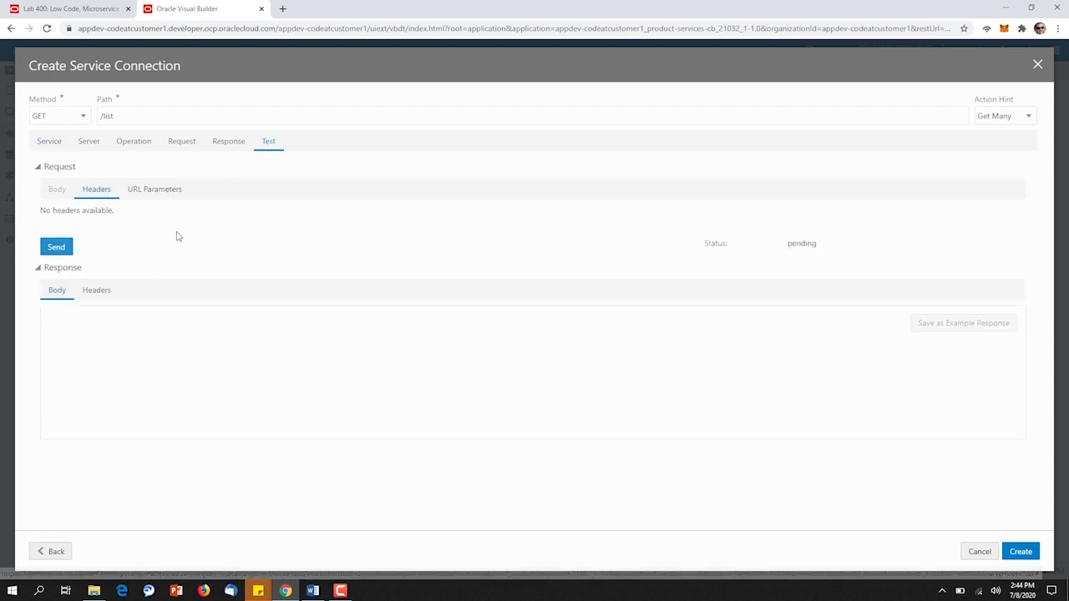
pyautogui.click(56, 247)
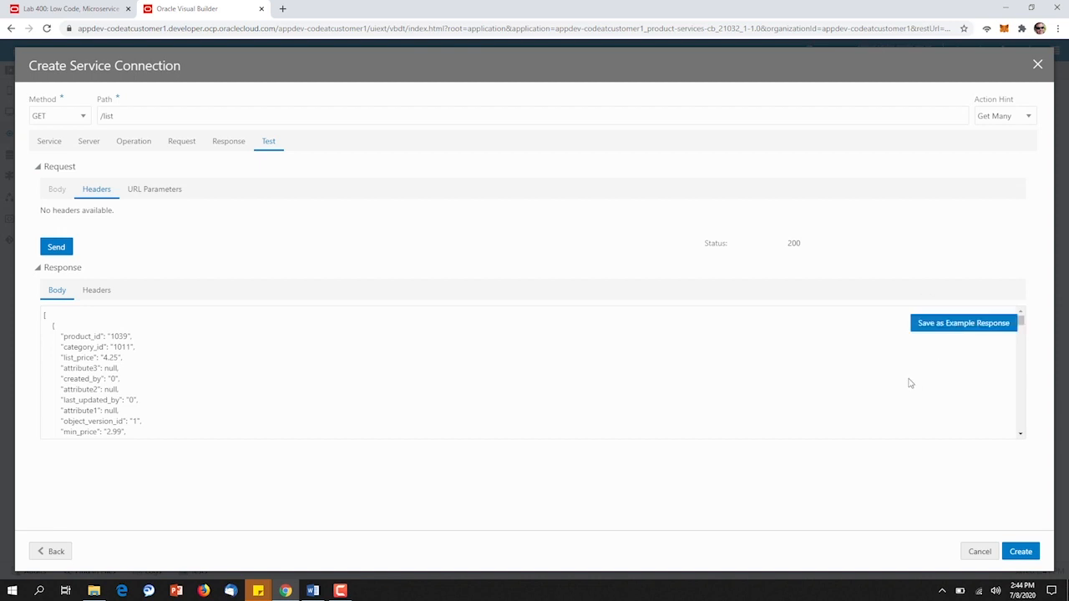
pyautogui.click(962, 324)
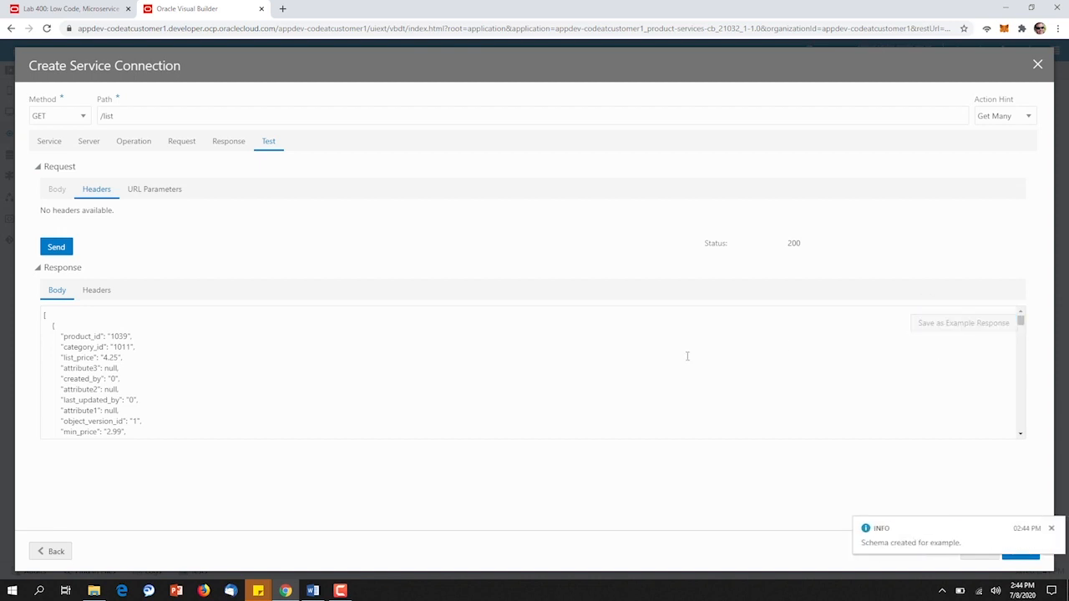
pyautogui.moveTo(1048, 548)
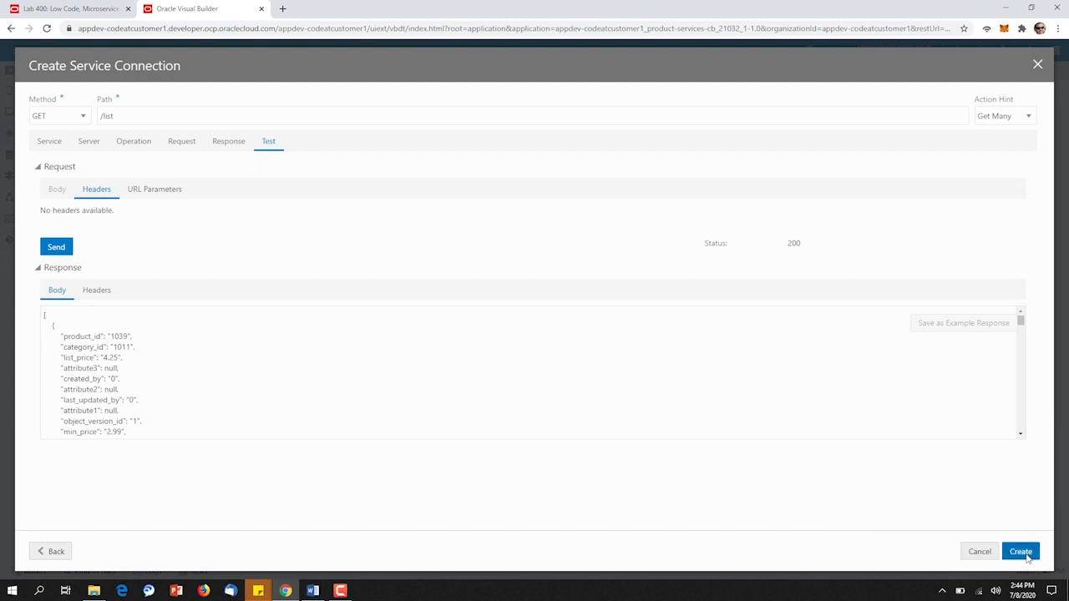
# Step: Create the product2 service connection
pyautogui.click(1019, 551)
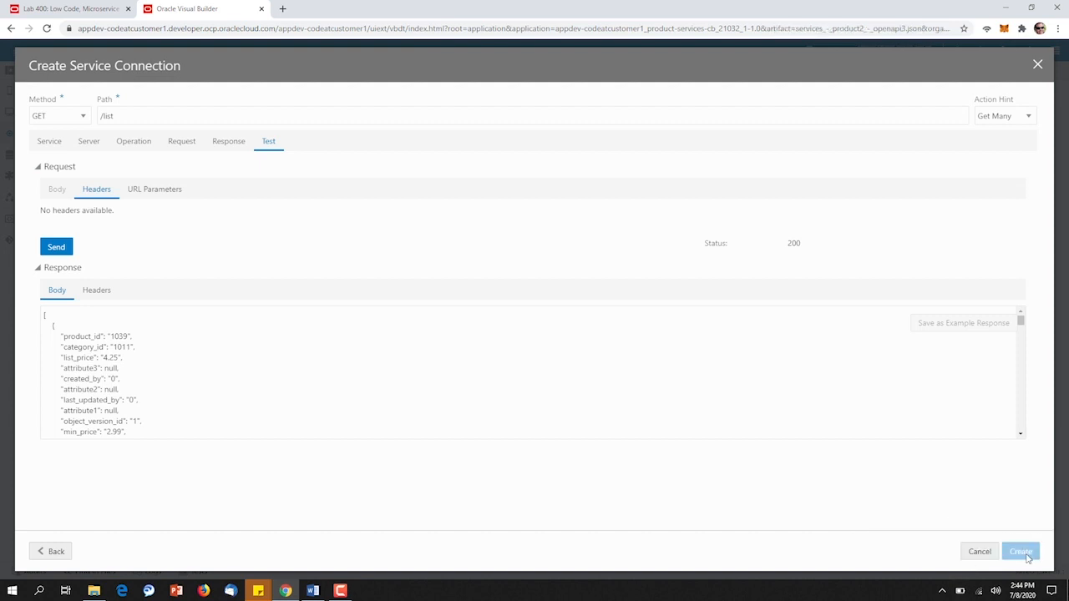
pyautogui.click(1019, 551)
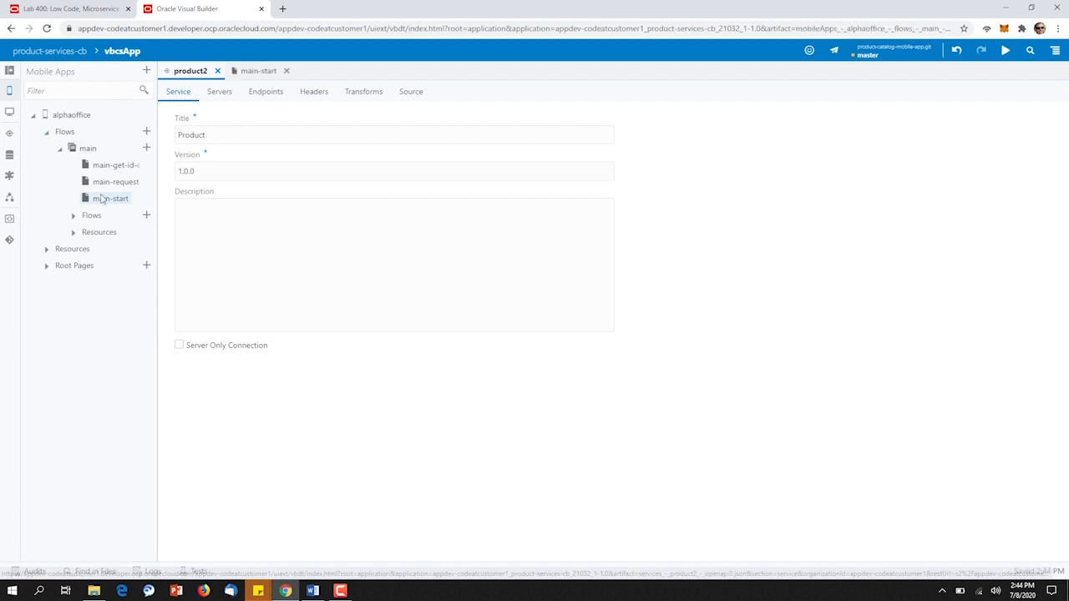
# Step: Open the main-start page in the Page Designer
pyautogui.click(258, 70)
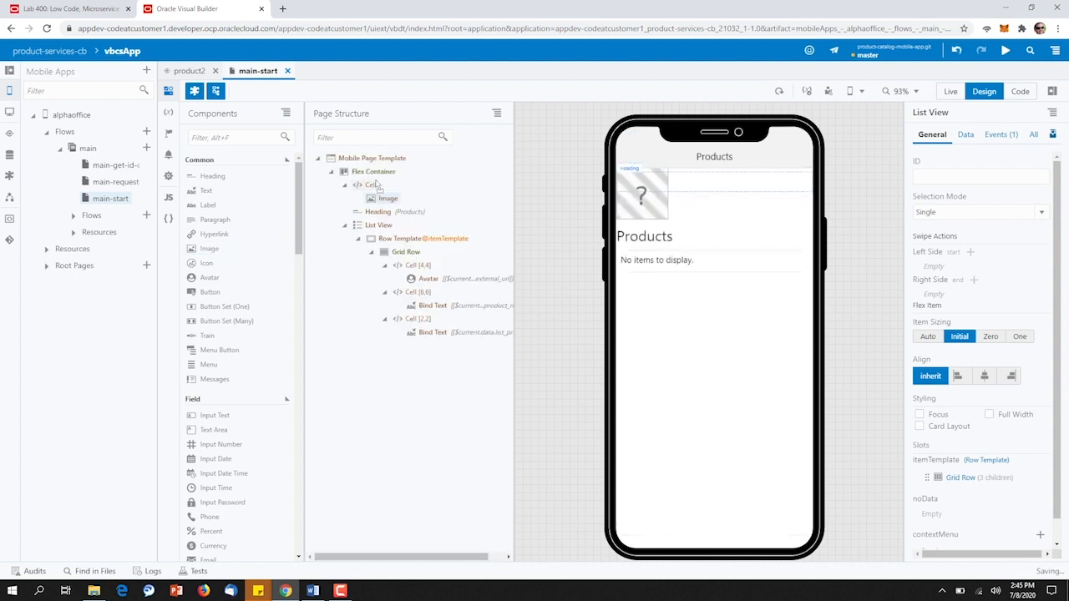
# Step: Set the page-top image to the uploaded AlphaOfficeSupply.png logo
pyautogui.click(969, 134)
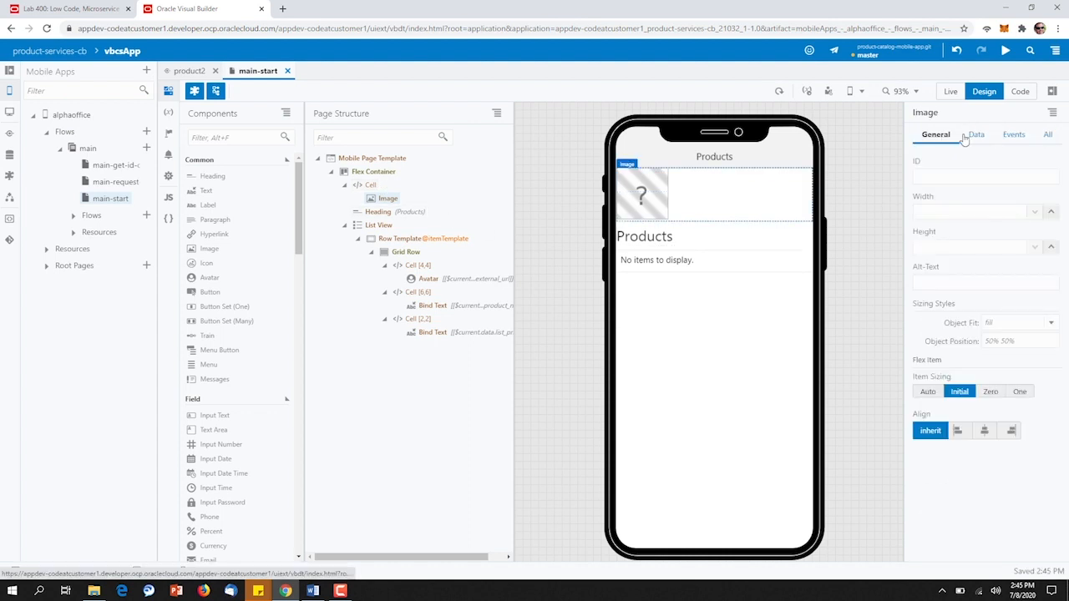
pyautogui.click(976, 133)
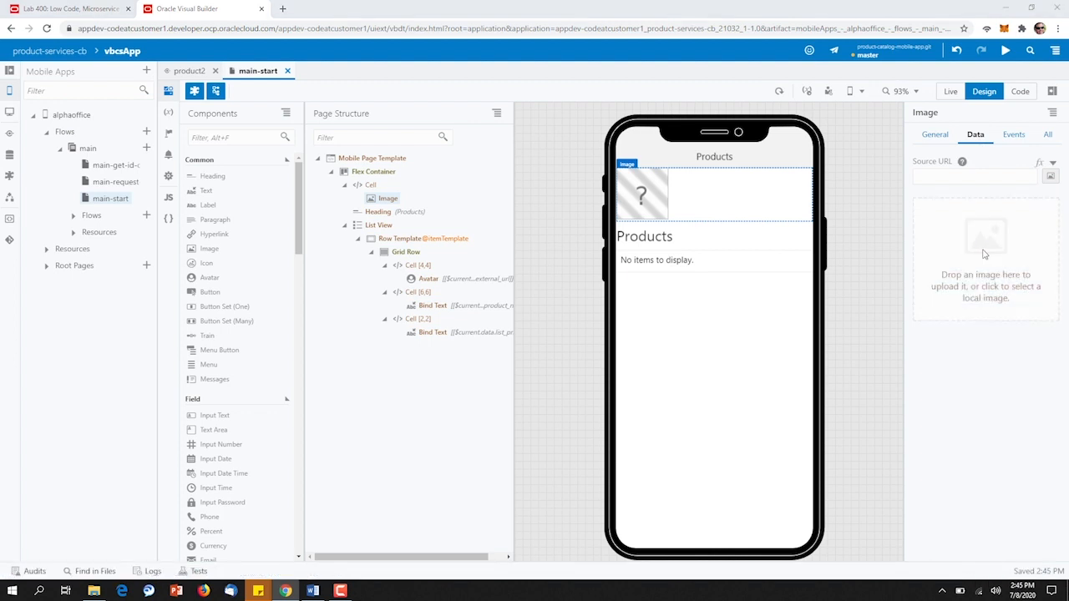
pyautogui.click(986, 250)
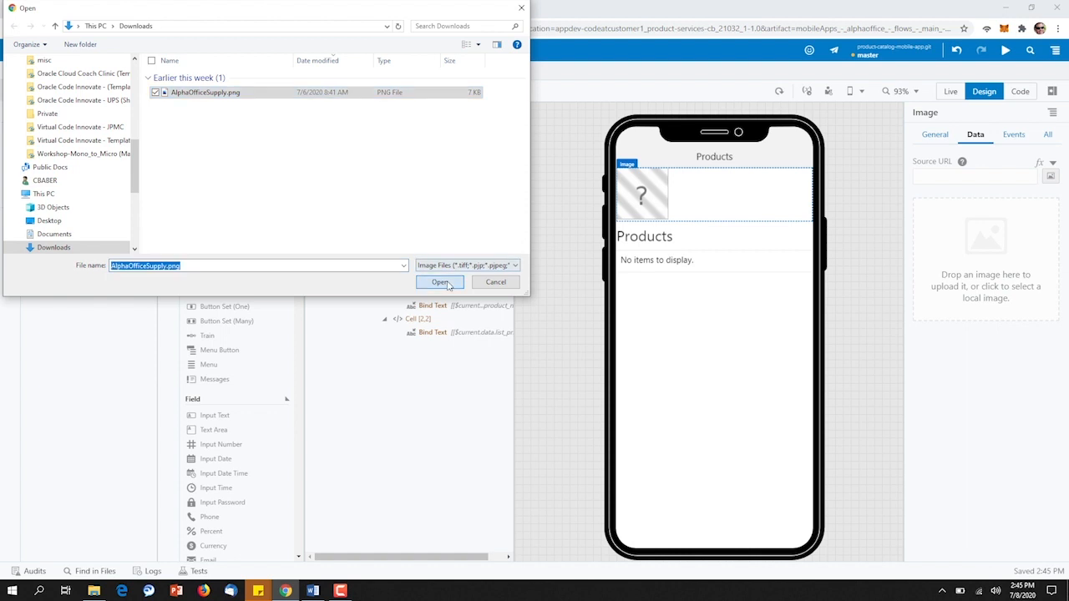
pyautogui.click(441, 281)
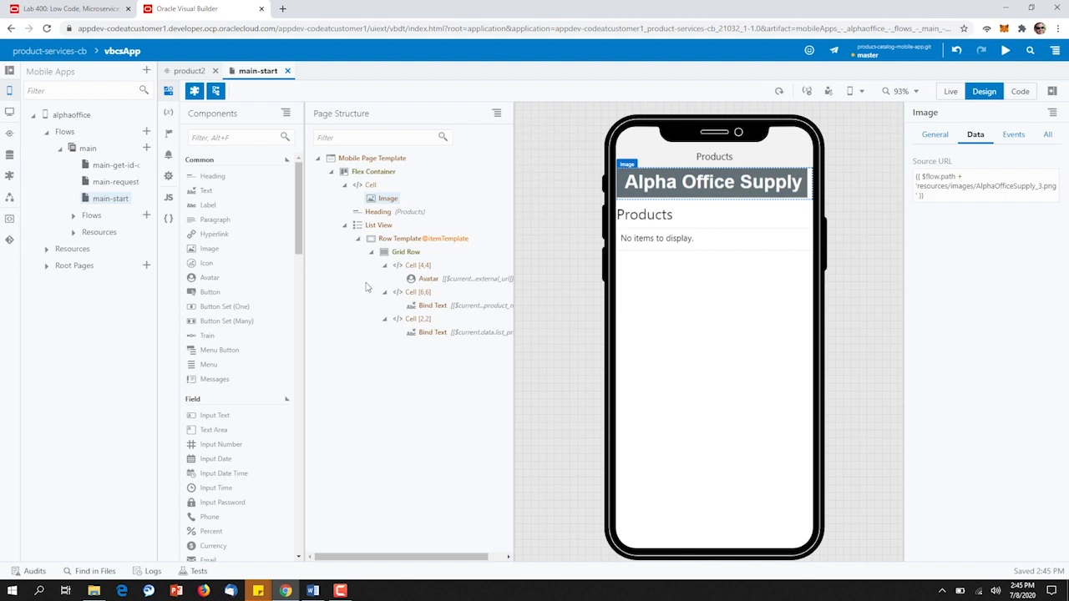
pyautogui.moveTo(364, 287)
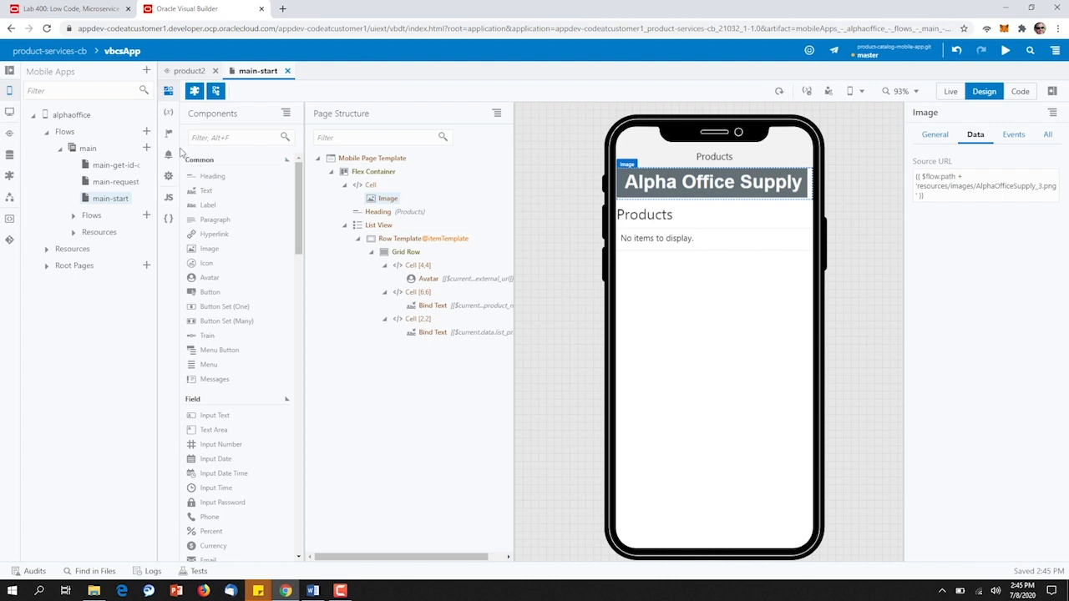
# Step: Create a page variable getProducts of type Service Data Provider
pyautogui.click(167, 110)
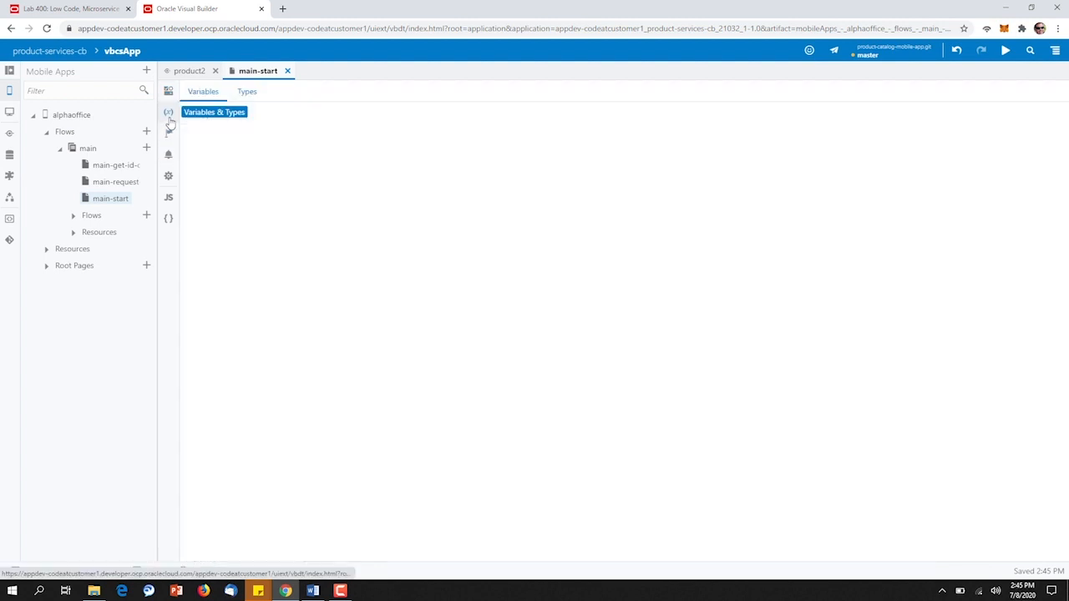
pyautogui.click(168, 112)
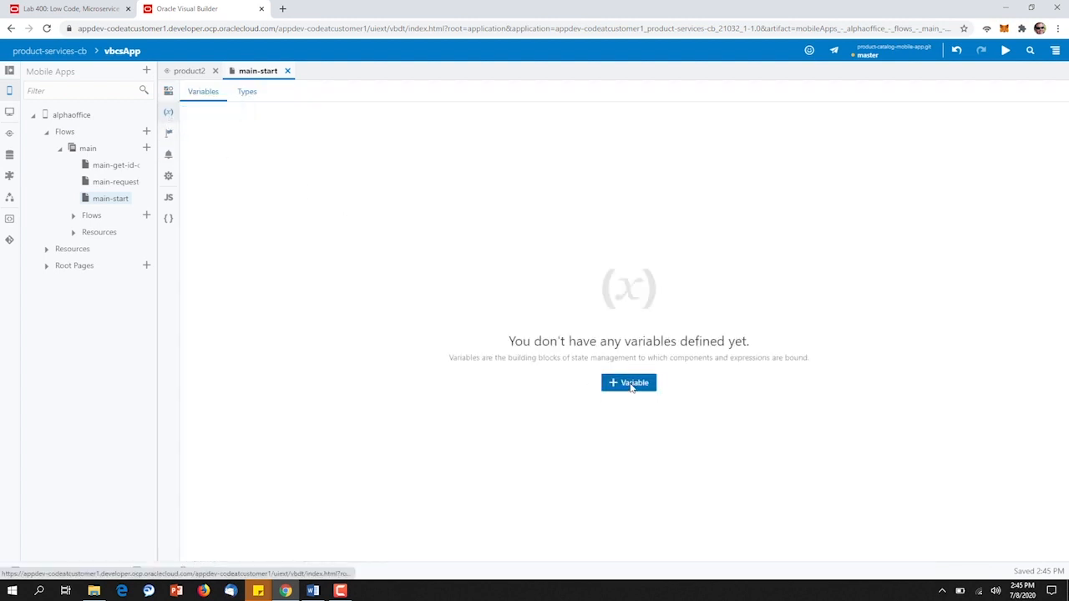
pyautogui.click(629, 382)
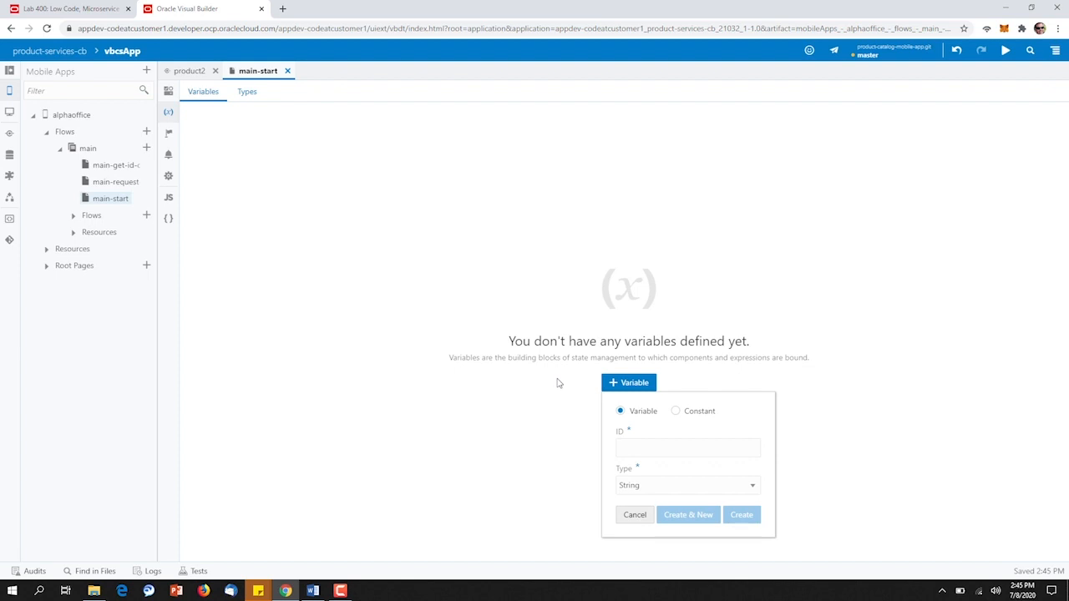
pyautogui.write('getPr')
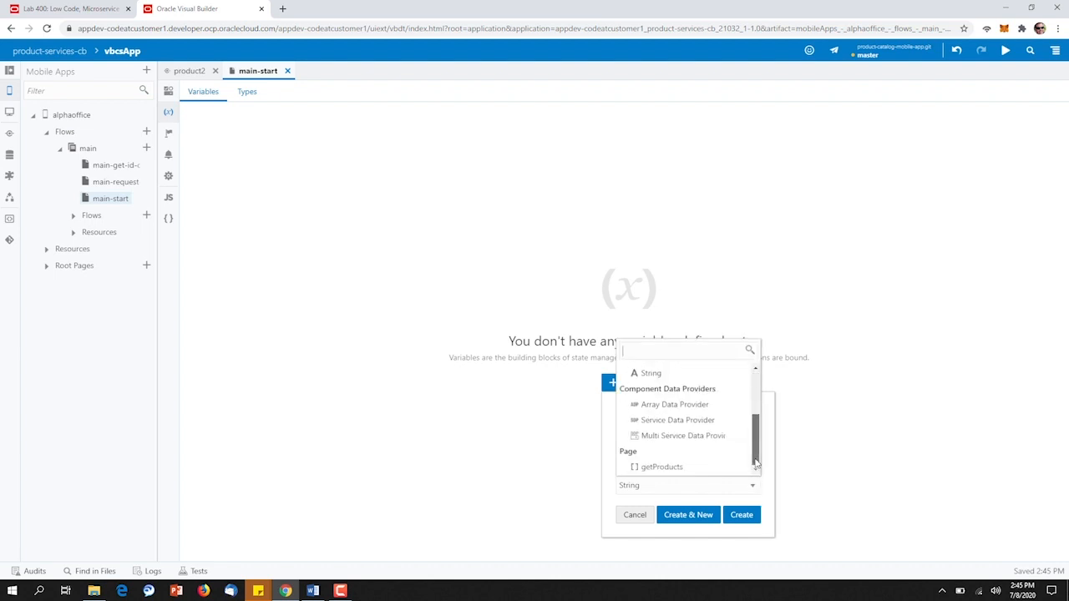
pyautogui.click(676, 421)
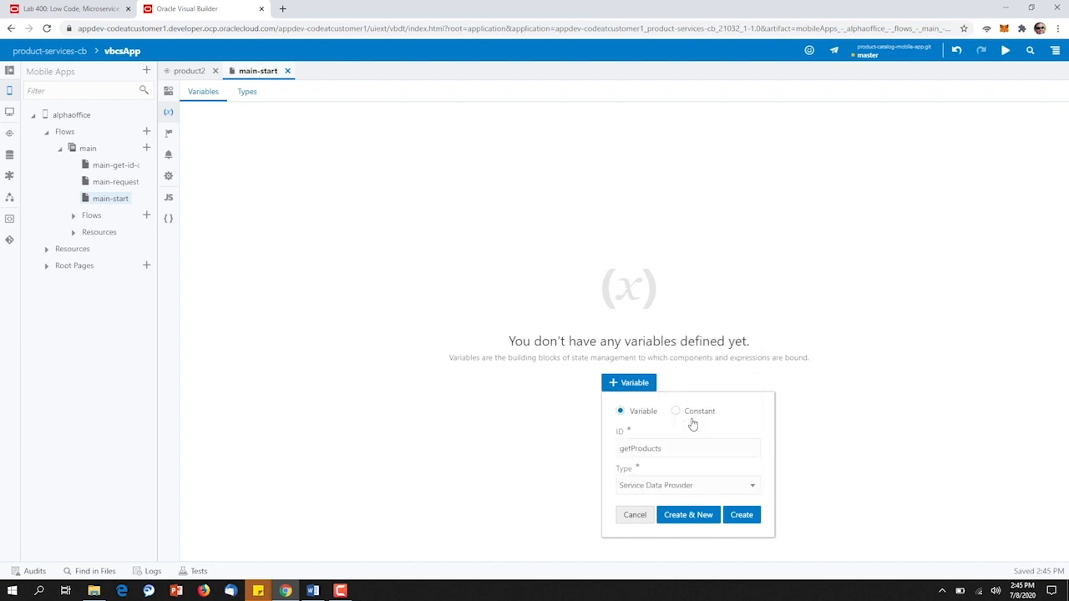
pyautogui.click(741, 515)
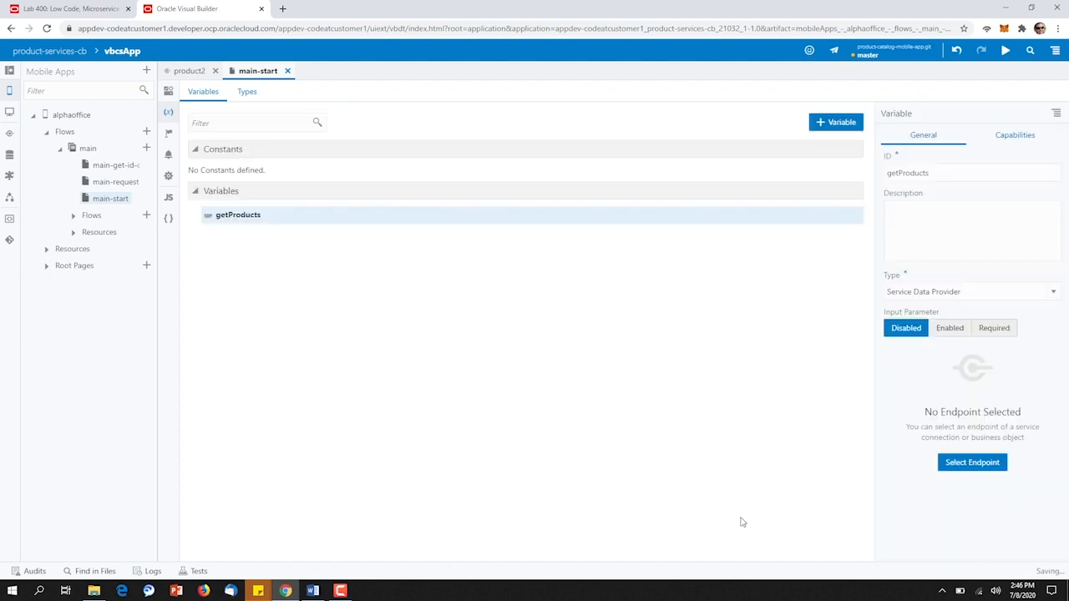
pyautogui.moveTo(755, 460)
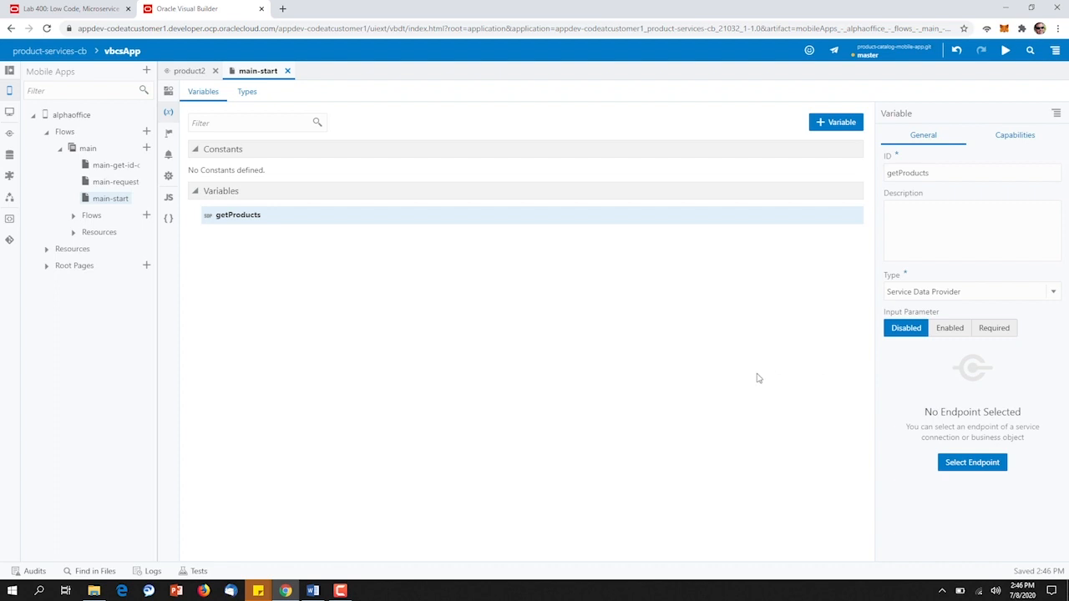
pyautogui.moveTo(972, 463)
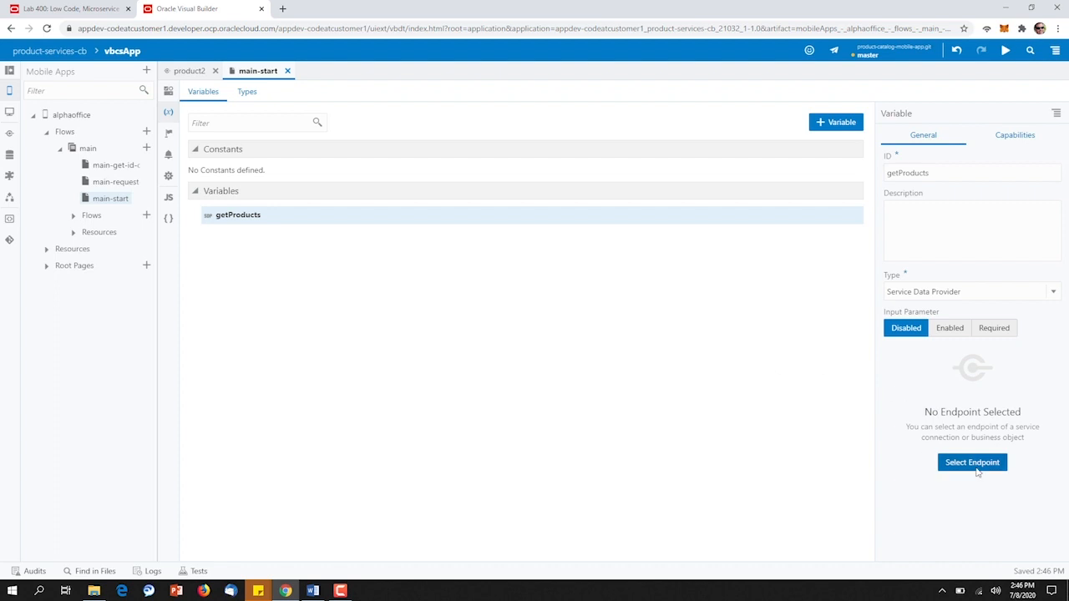
# Step: Bind getProducts to the product connection's GET list endpoint
pyautogui.click(972, 461)
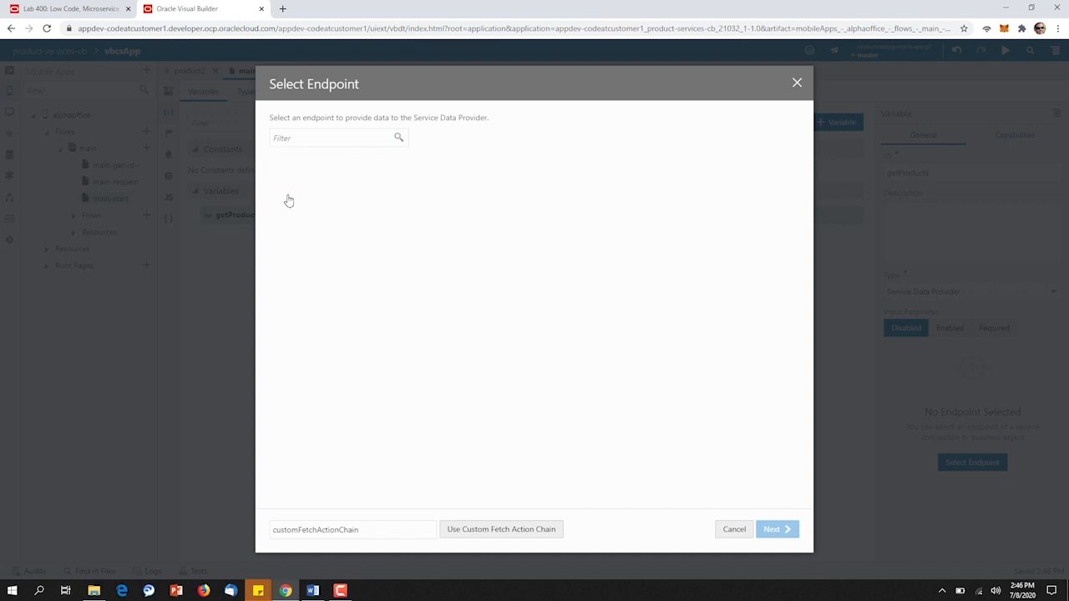
pyautogui.click(357, 224)
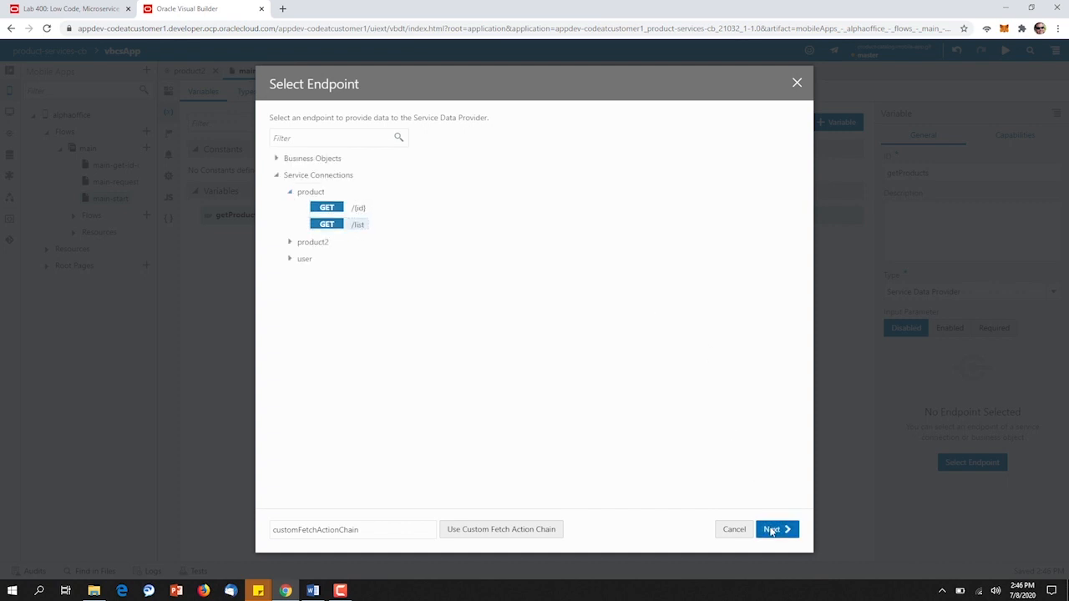
pyautogui.click(776, 528)
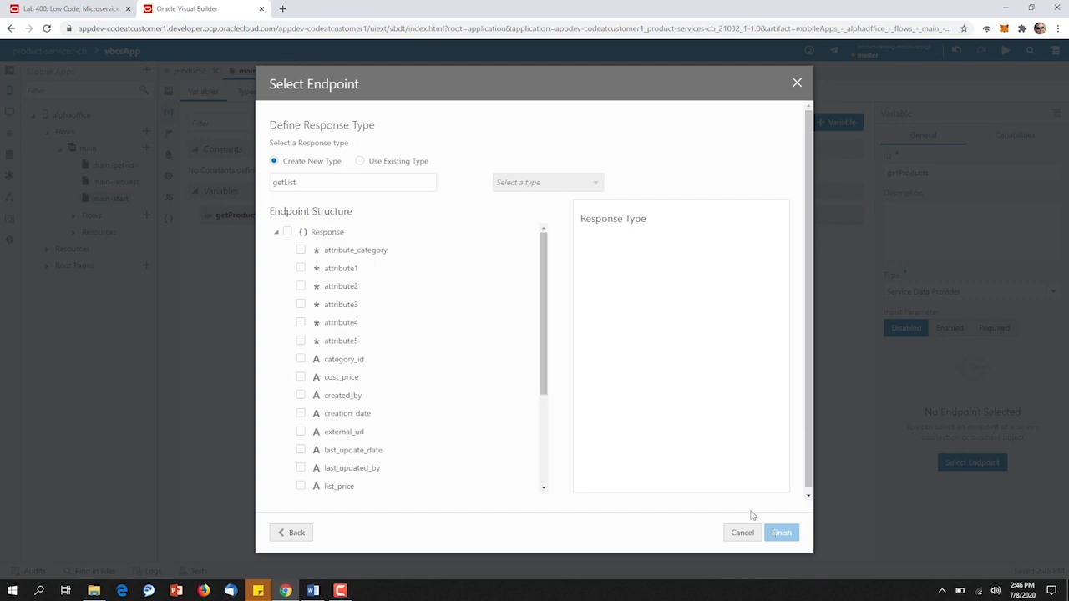
# Step: Use the existing getProducts type as the response type and finish the binding
pyautogui.click(361, 161)
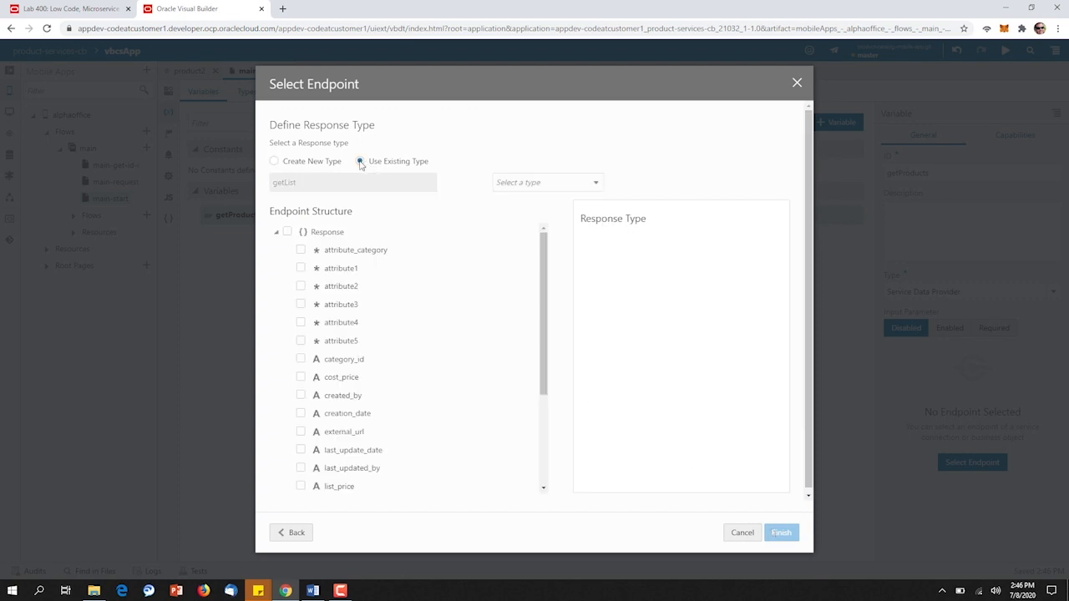
pyautogui.click(548, 182)
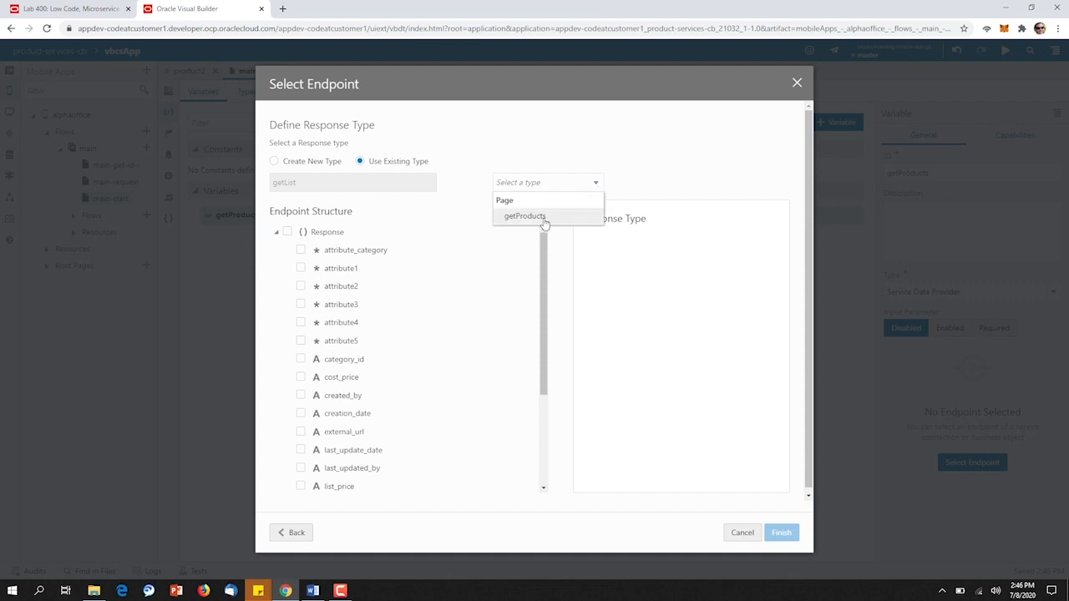
pyautogui.click(524, 217)
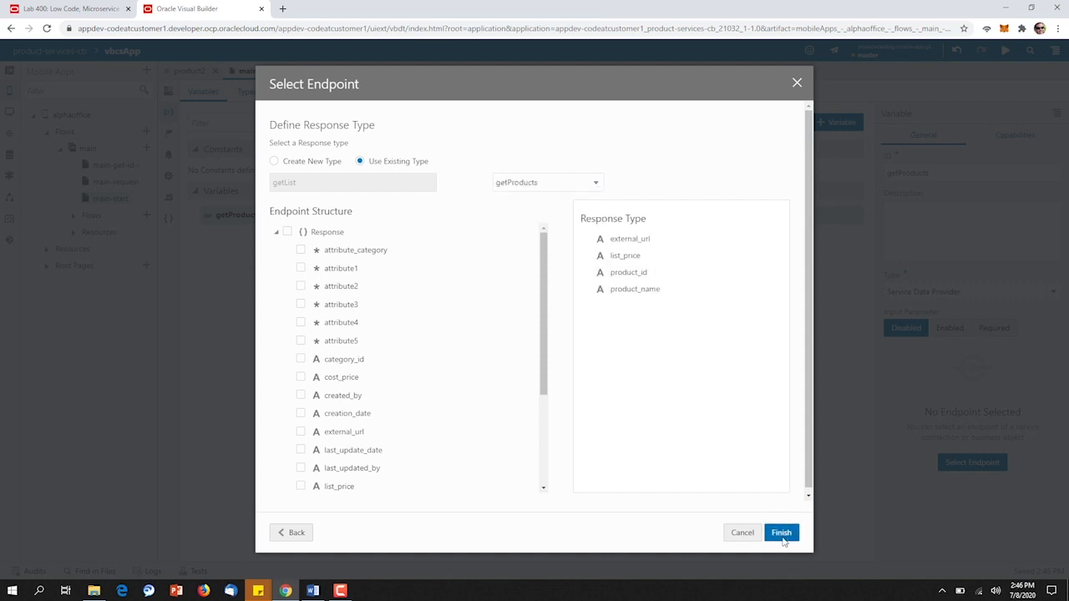
pyautogui.click(782, 533)
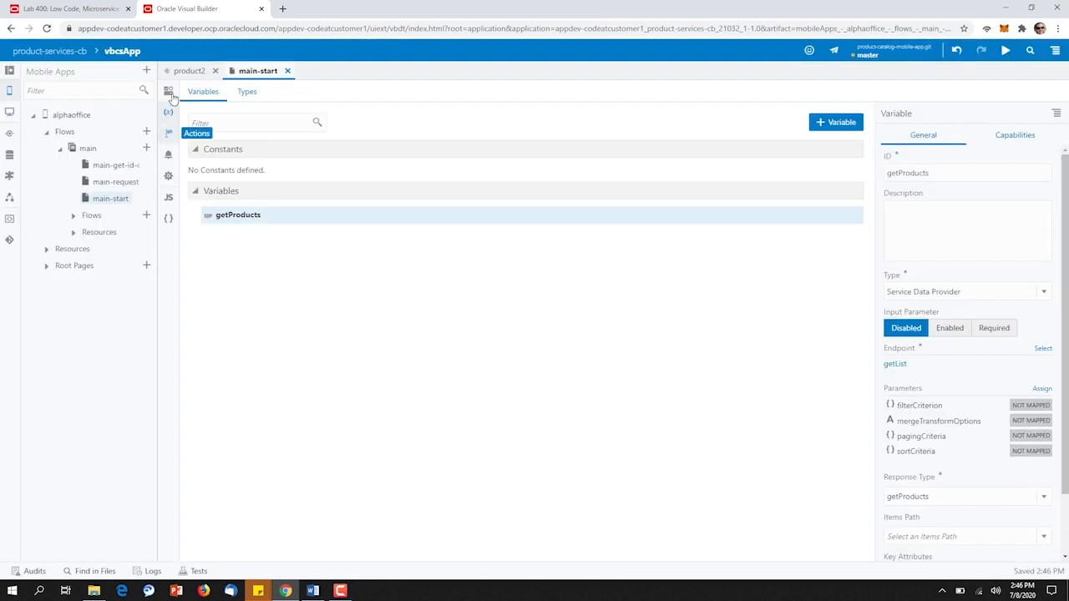
pyautogui.click(167, 90)
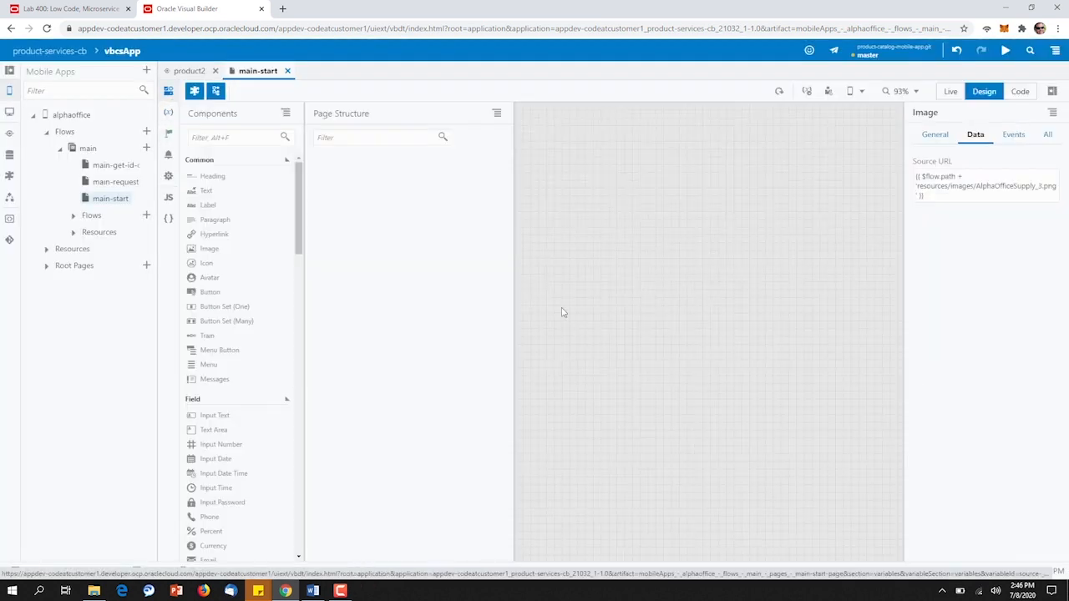